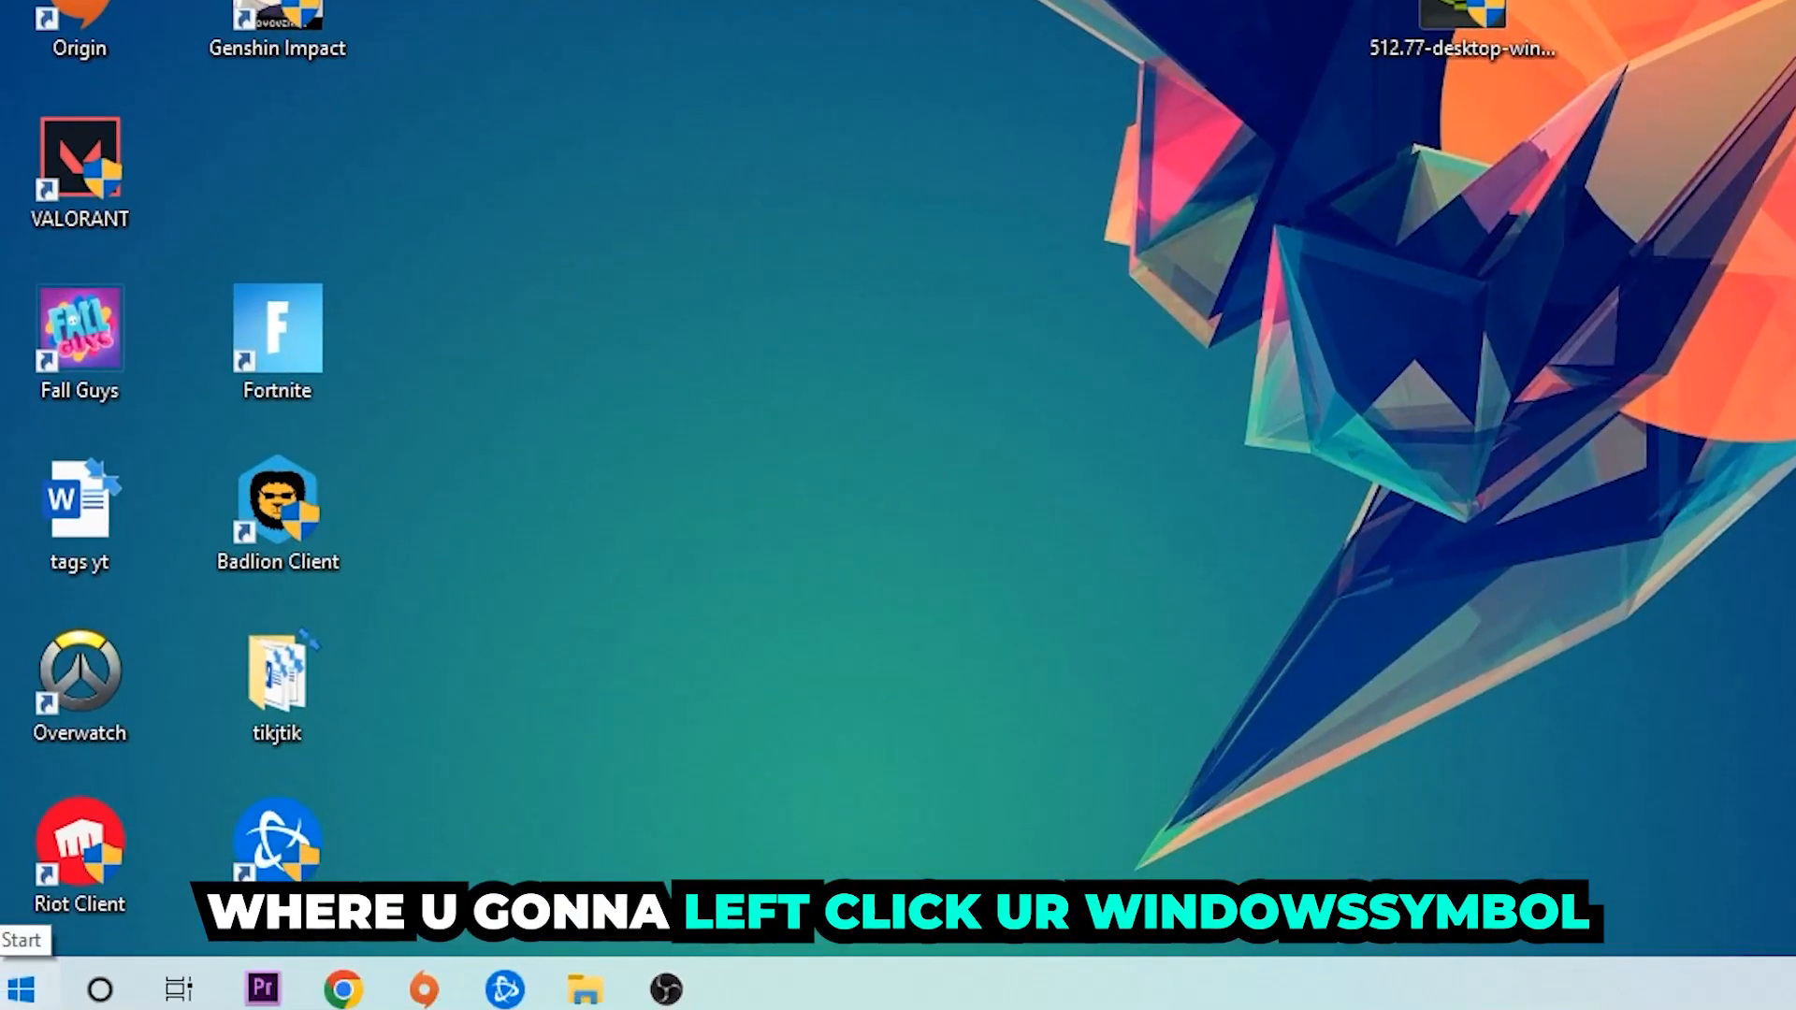
# Step: Launch Windows Defender Firewall from the Start menu search
pyautogui.click(21, 986)
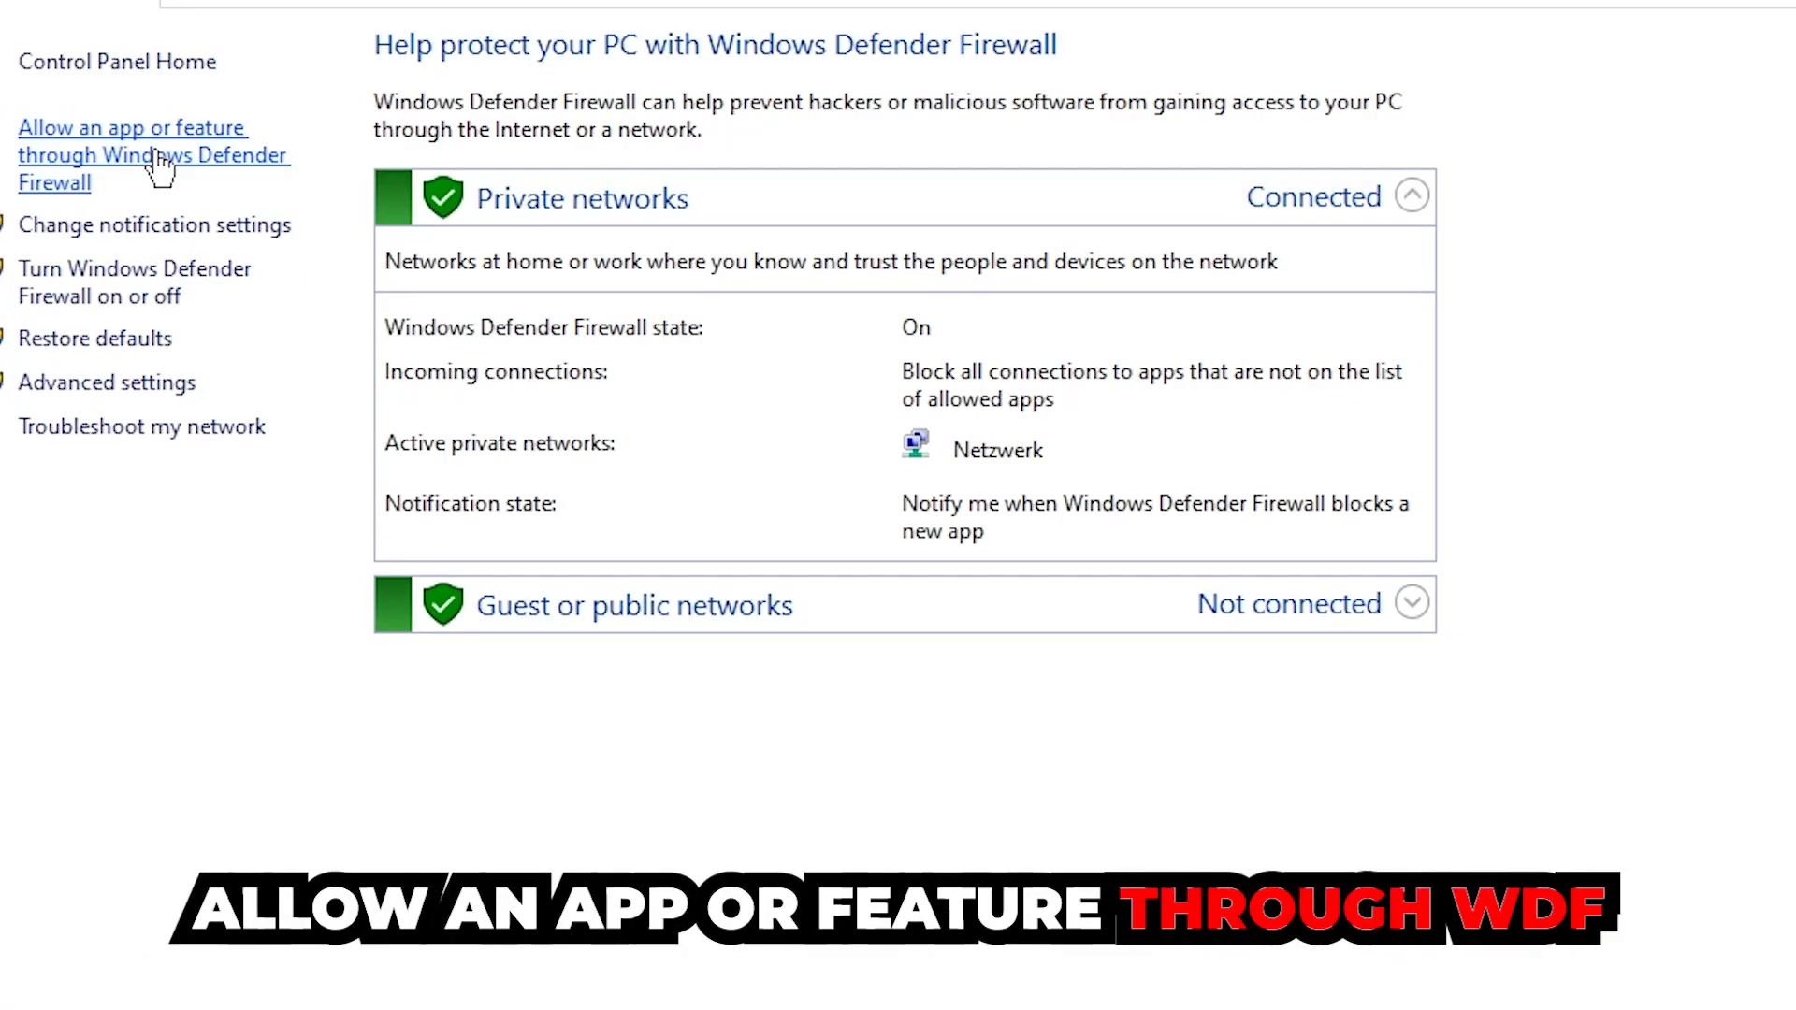
# Step: Go to the allowed apps list and unlock it with Change settings
pyautogui.click(131, 127)
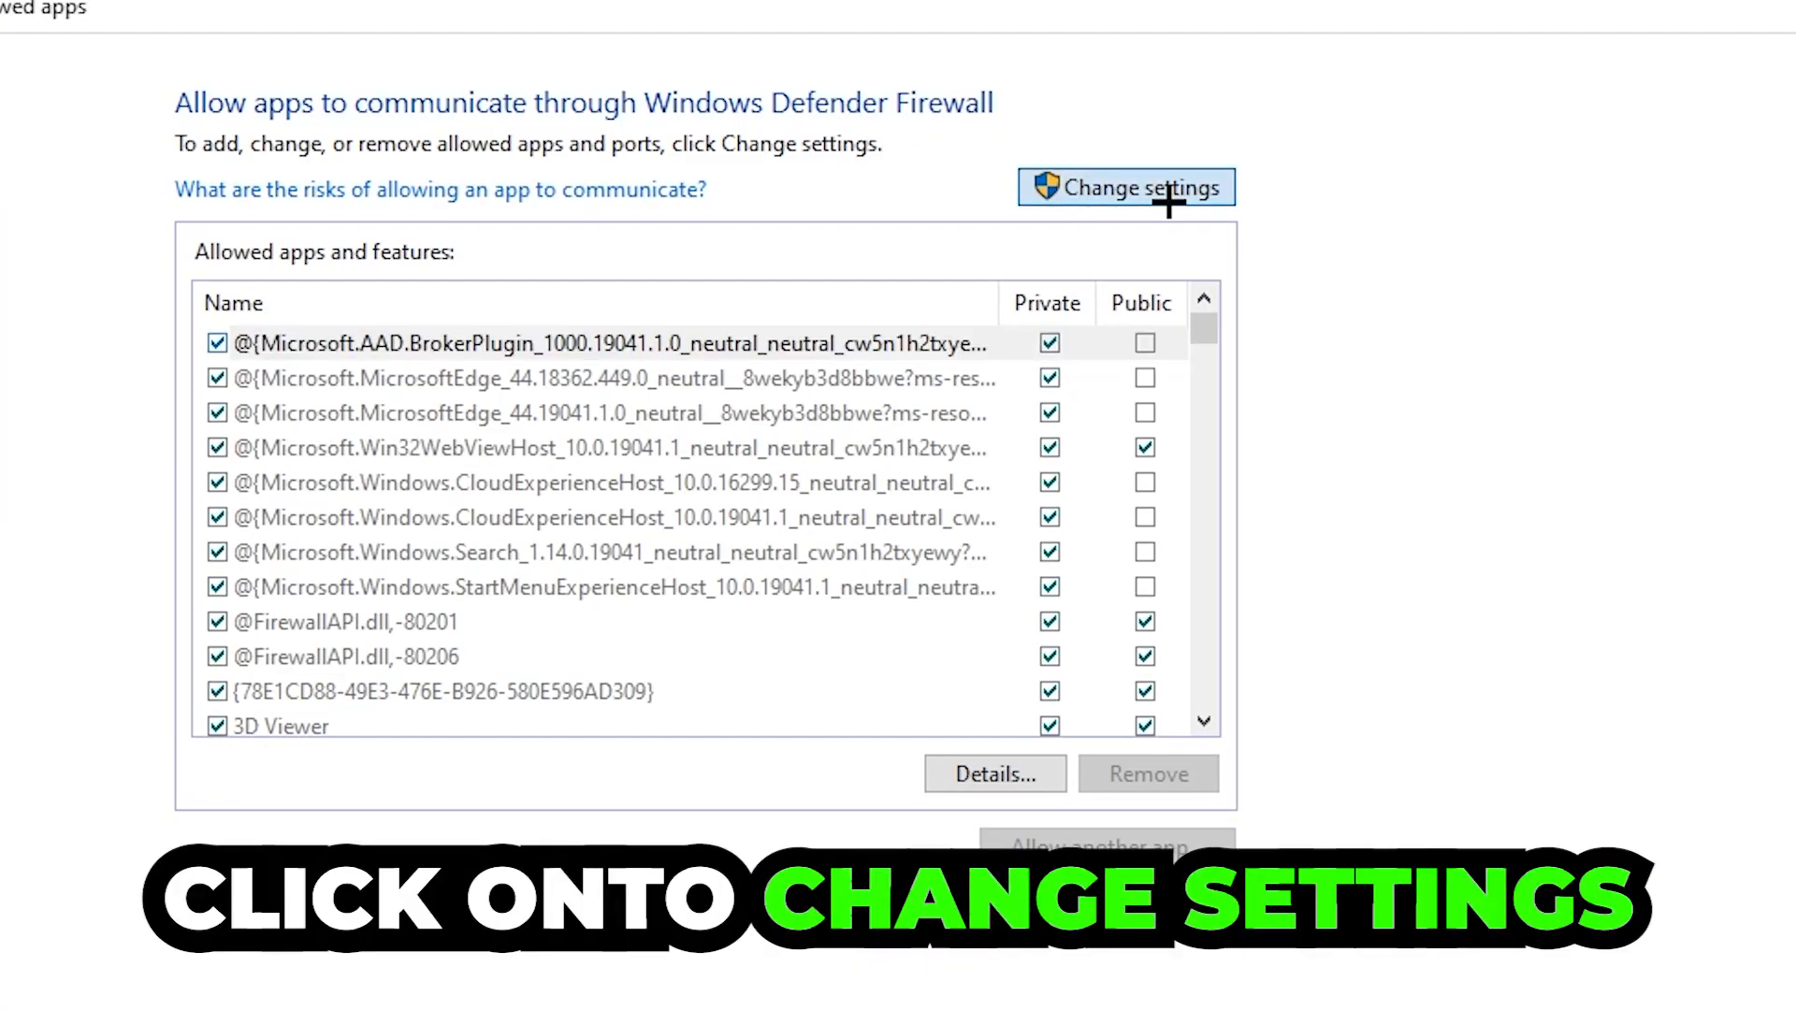
pyautogui.click(1124, 187)
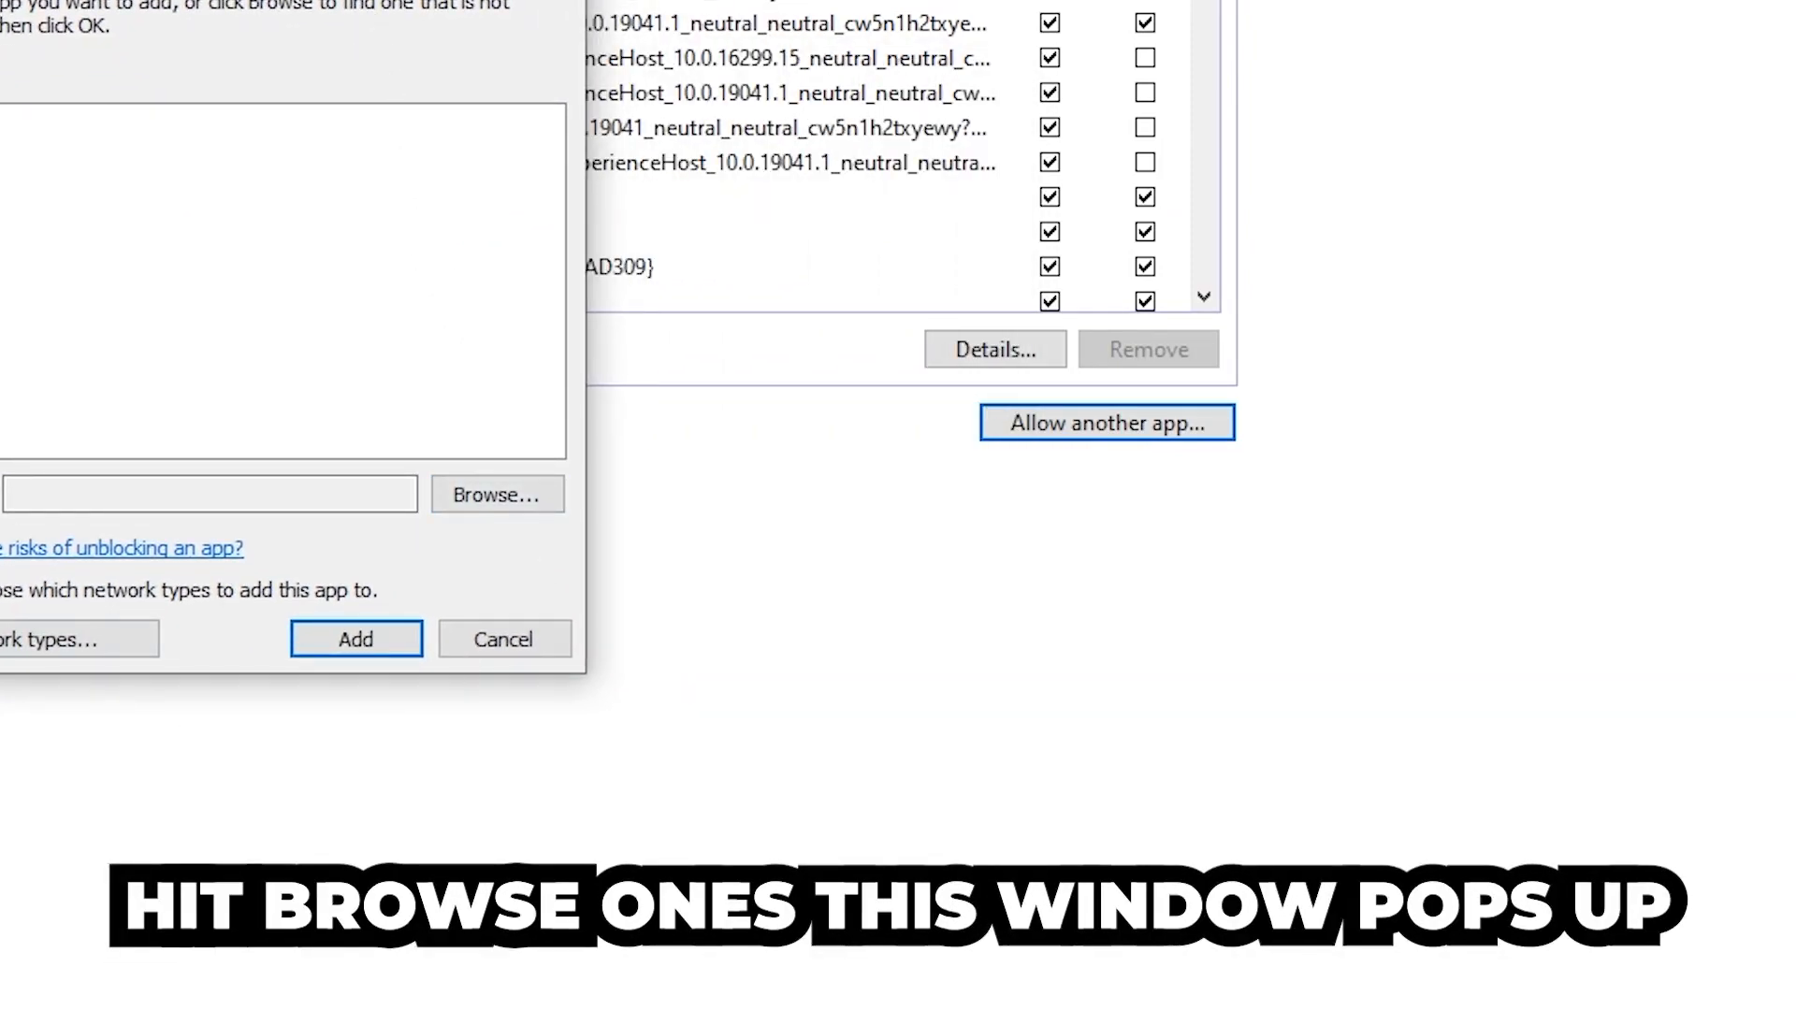
# Step: Browse to the program file and add it to the allowed apps list
pyautogui.click(496, 494)
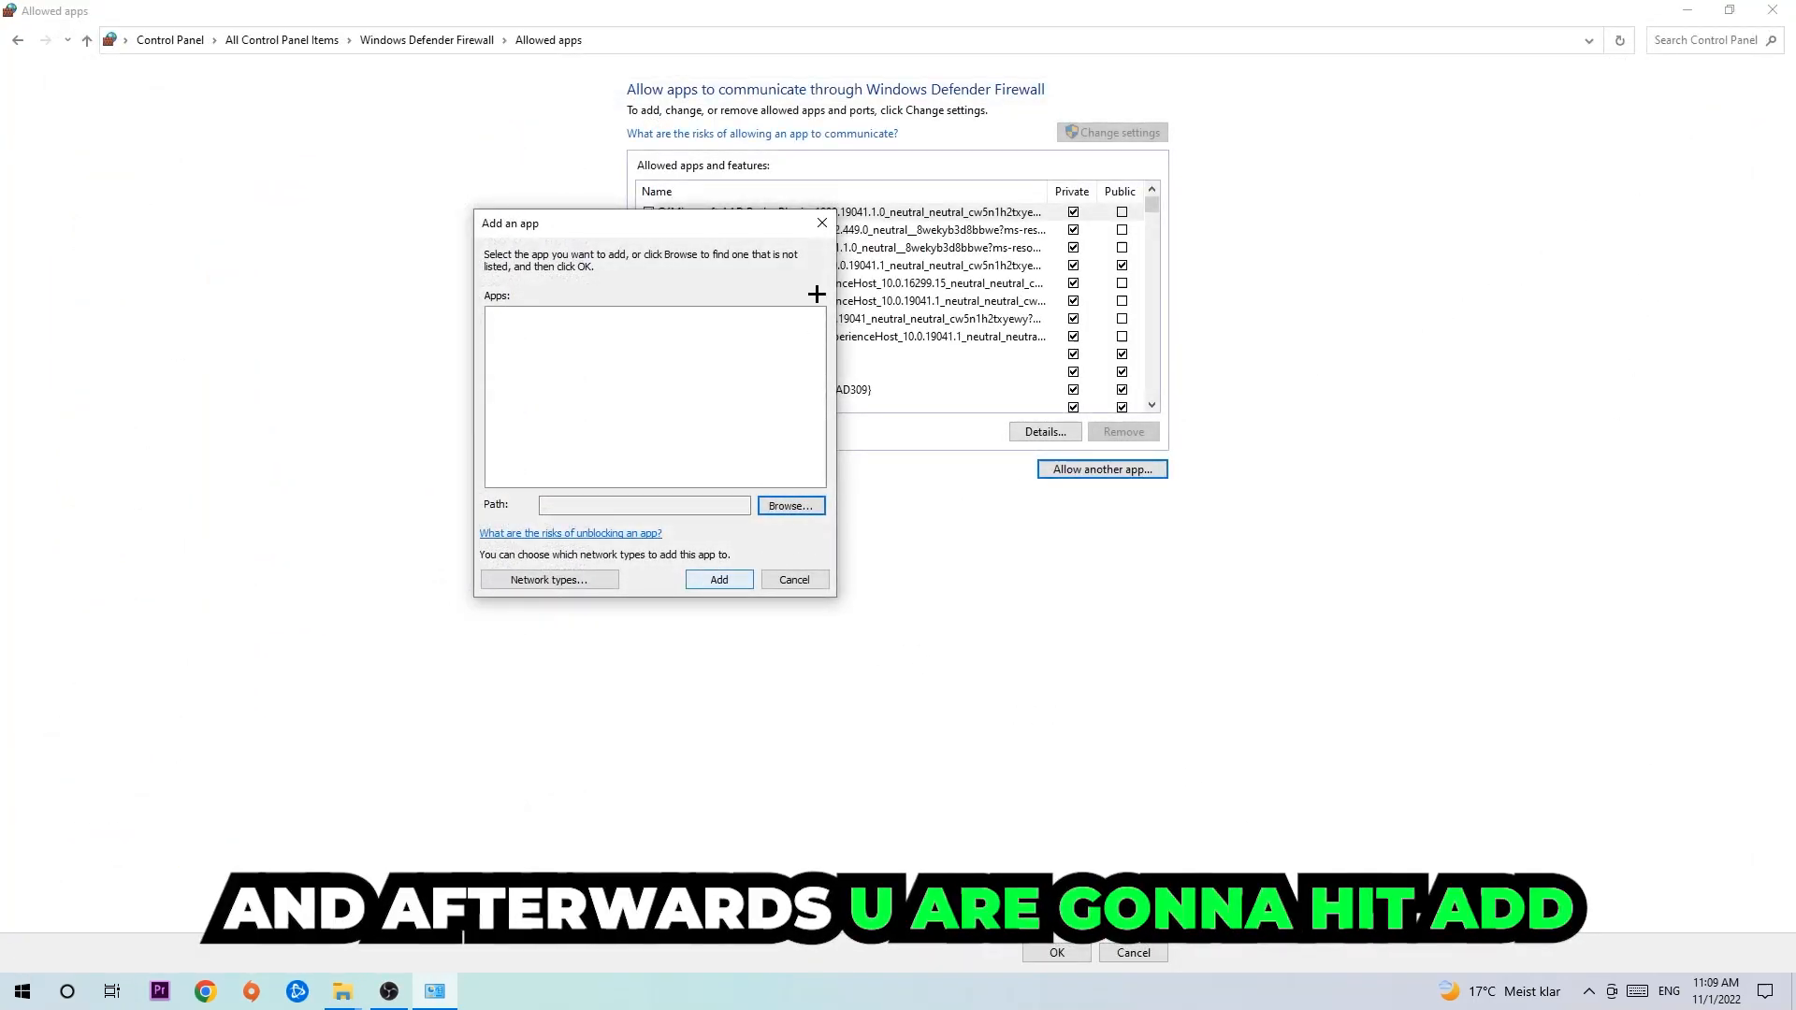
pyautogui.click(718, 578)
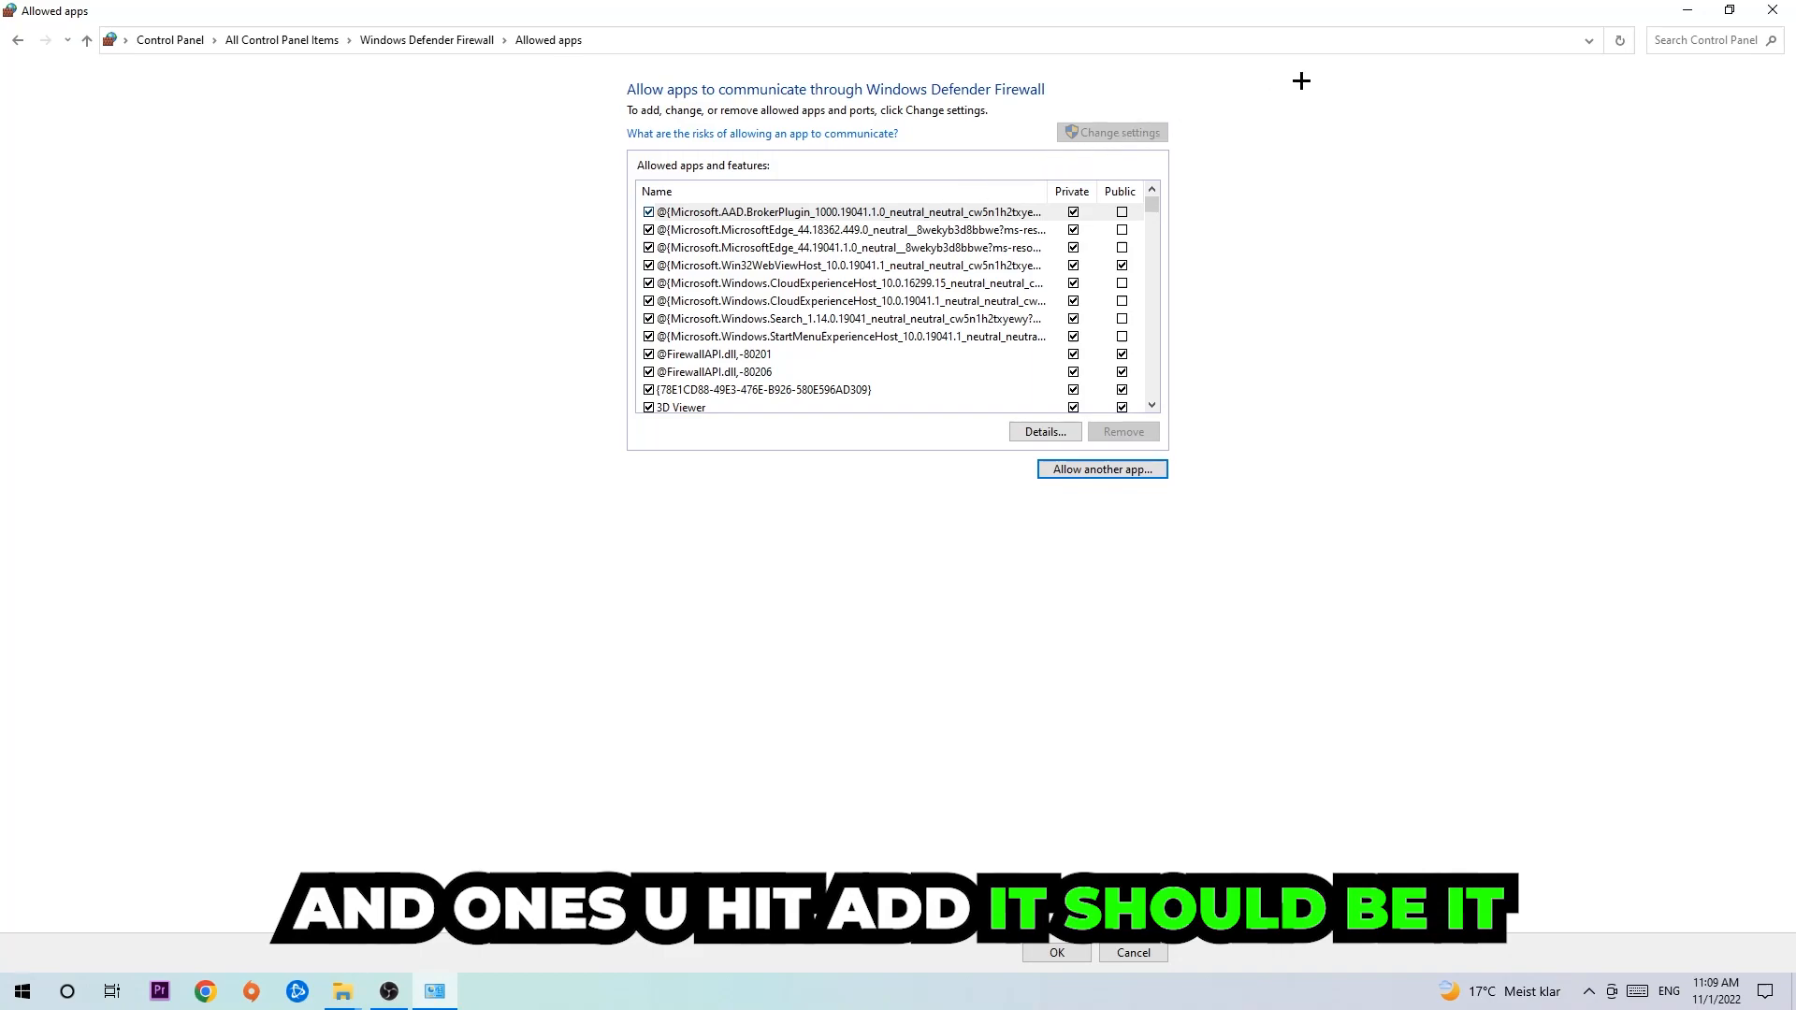